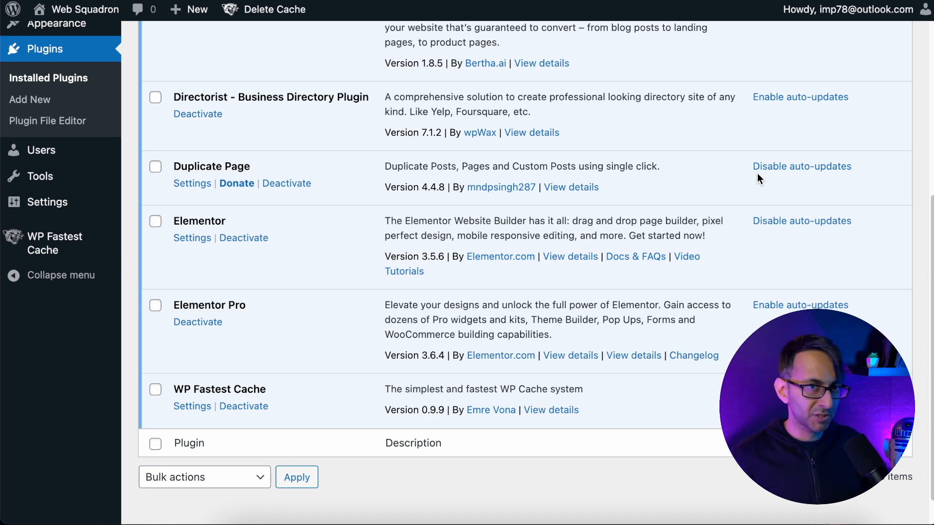
mouse_move(408, 331)
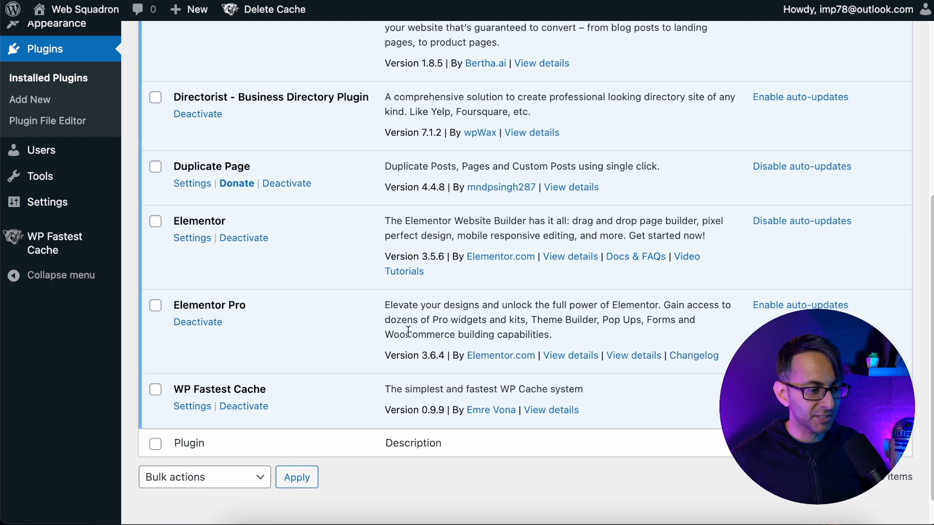
Step: Leave the Plugins list and bring up the WP Fastest Cache settings page
double_click(431, 356)
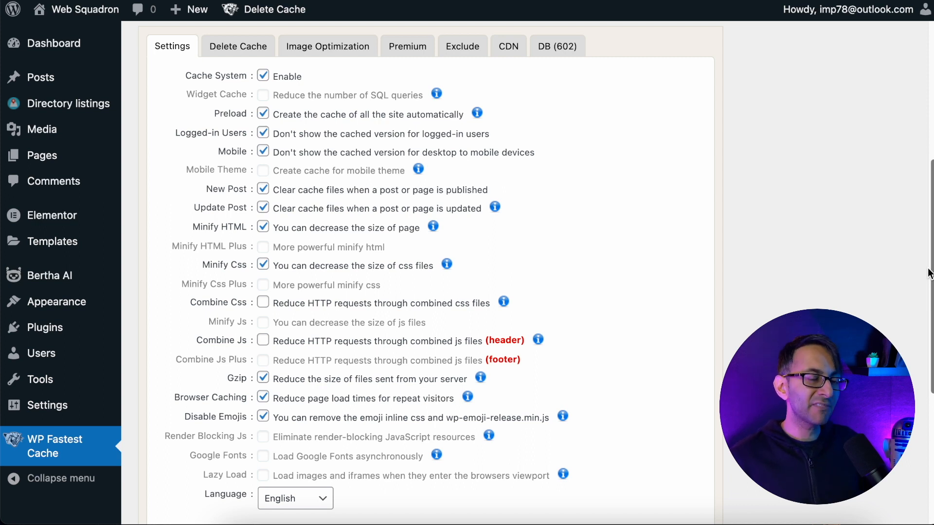
scroll("down", 3)
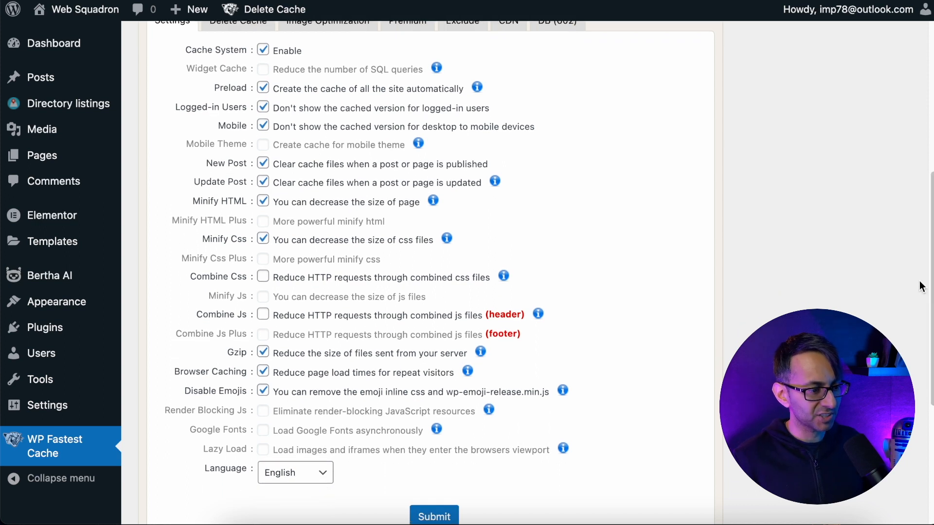
mouse_move(430, 290)
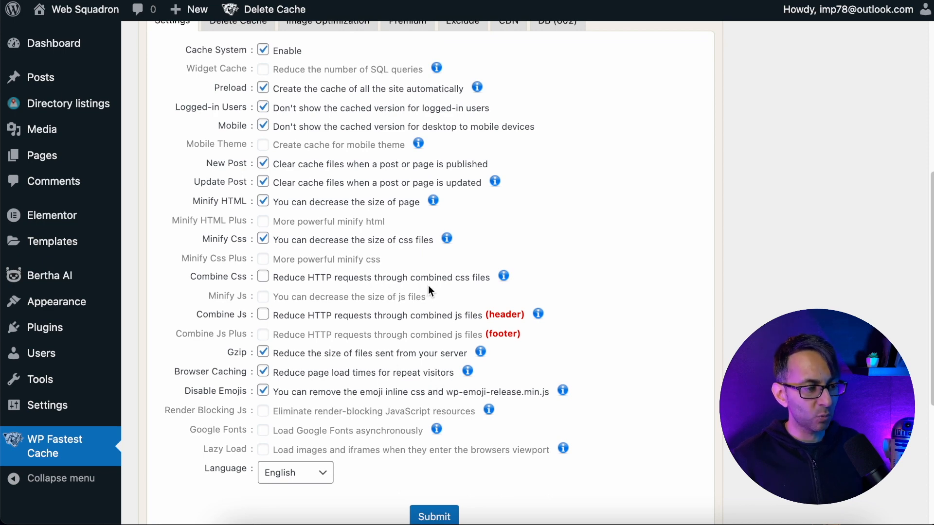